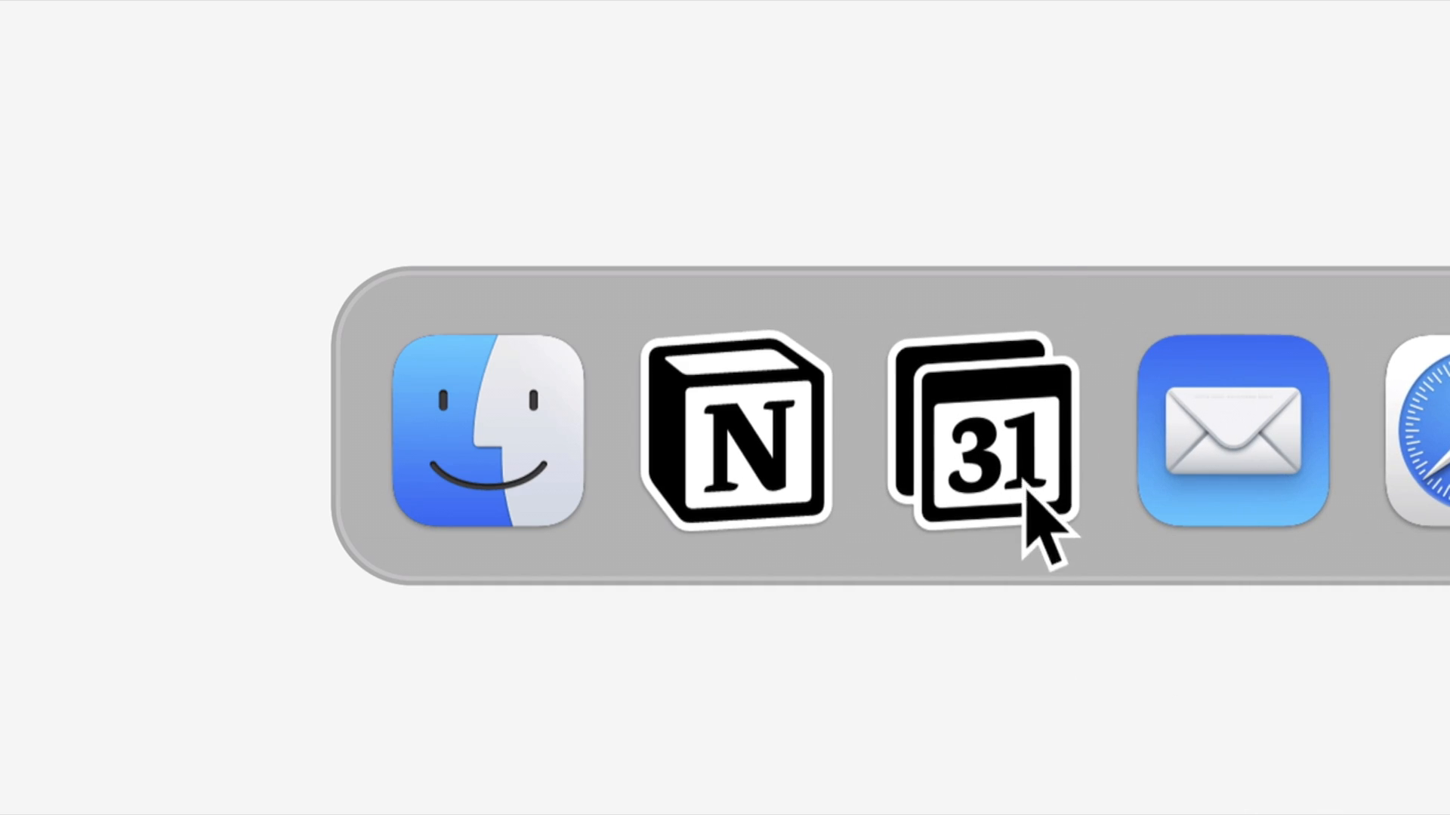
Step: Search Google for 'notion calendar', open the Notion Calendar page, and scroll to the download options
{"action": "left_click", "coordinate": [985, 439]}
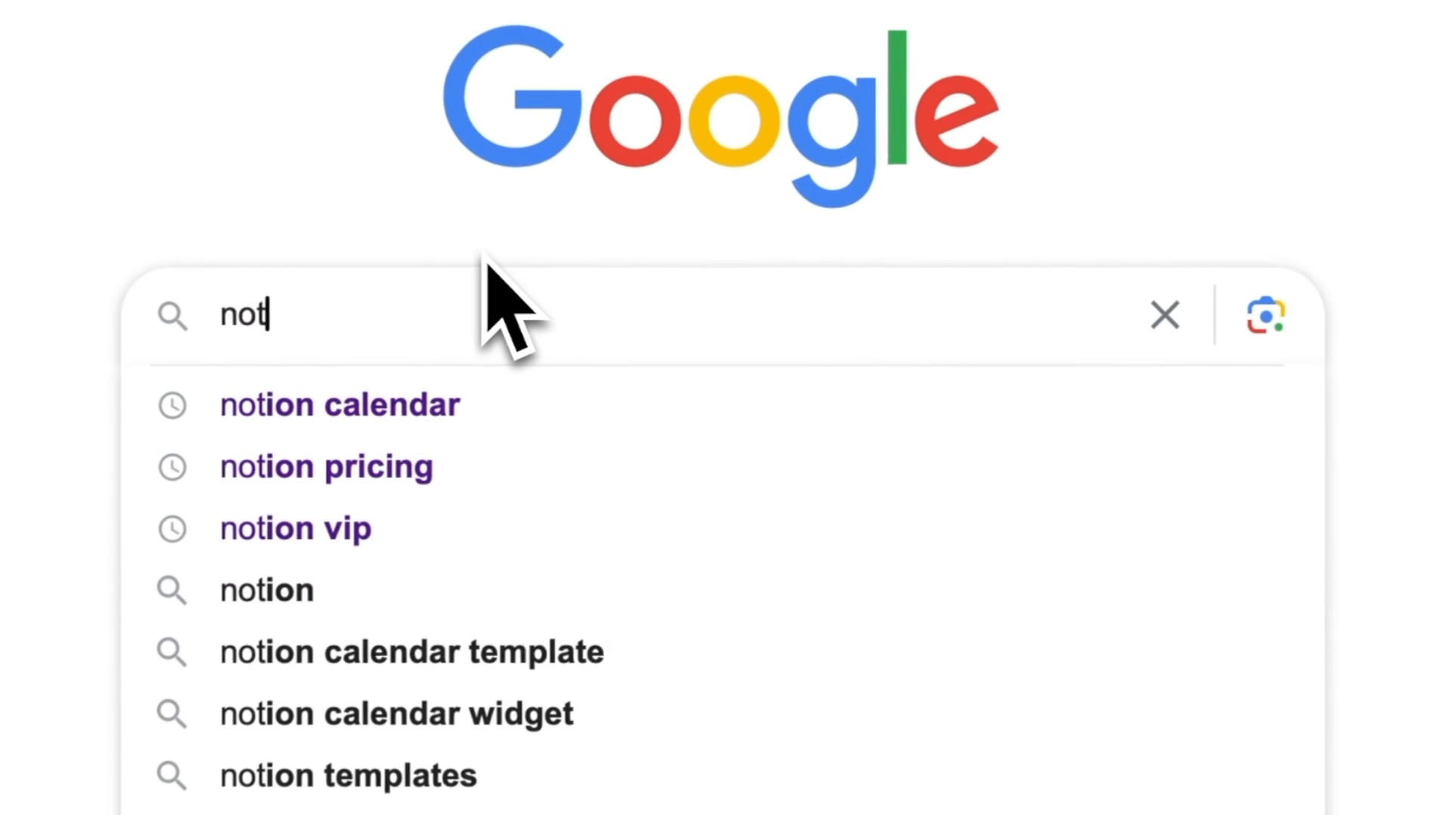
{"action": "left_click", "coordinate": [339, 405]}
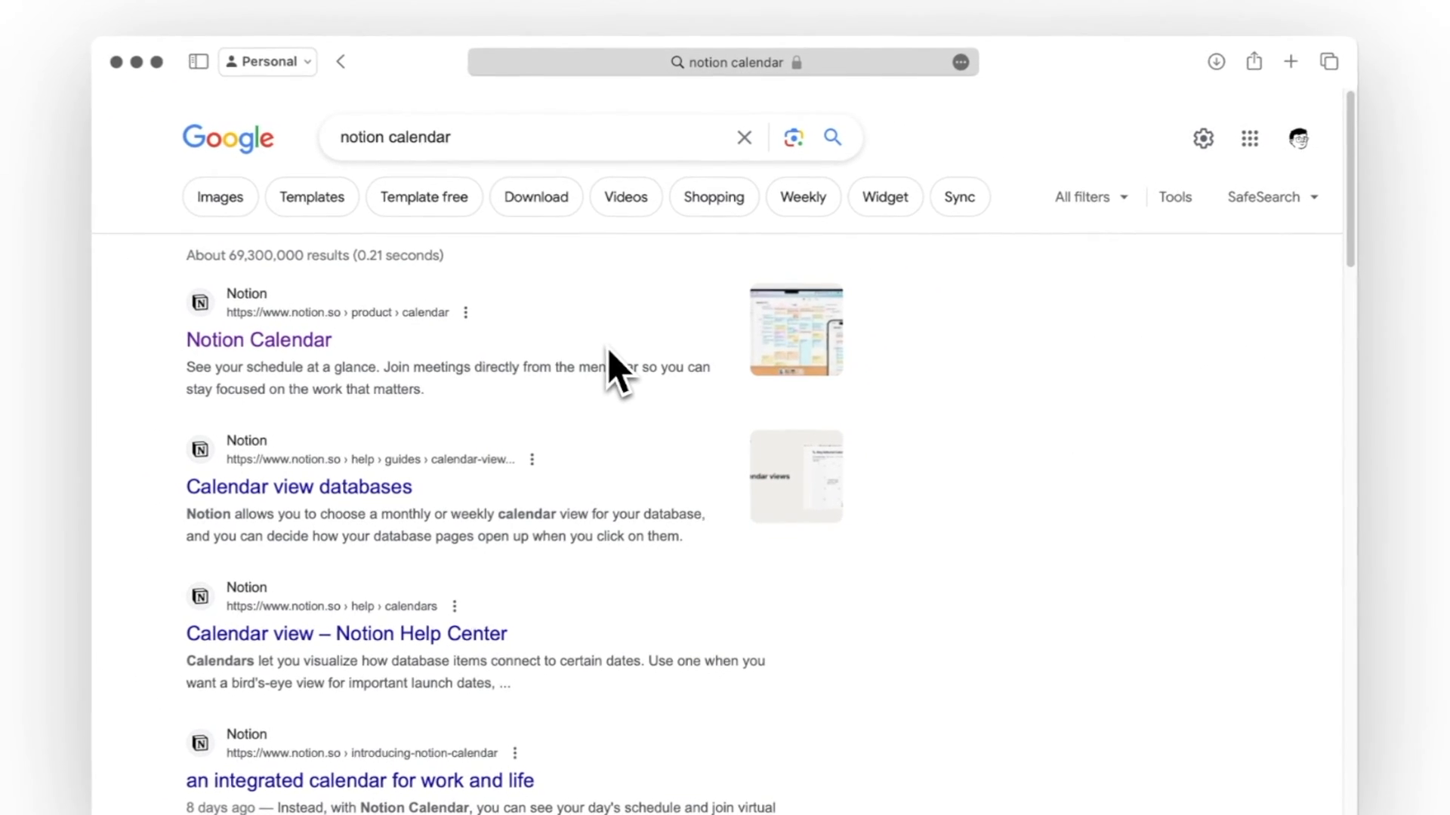
{"action": "left_click", "coordinate": [258, 339]}
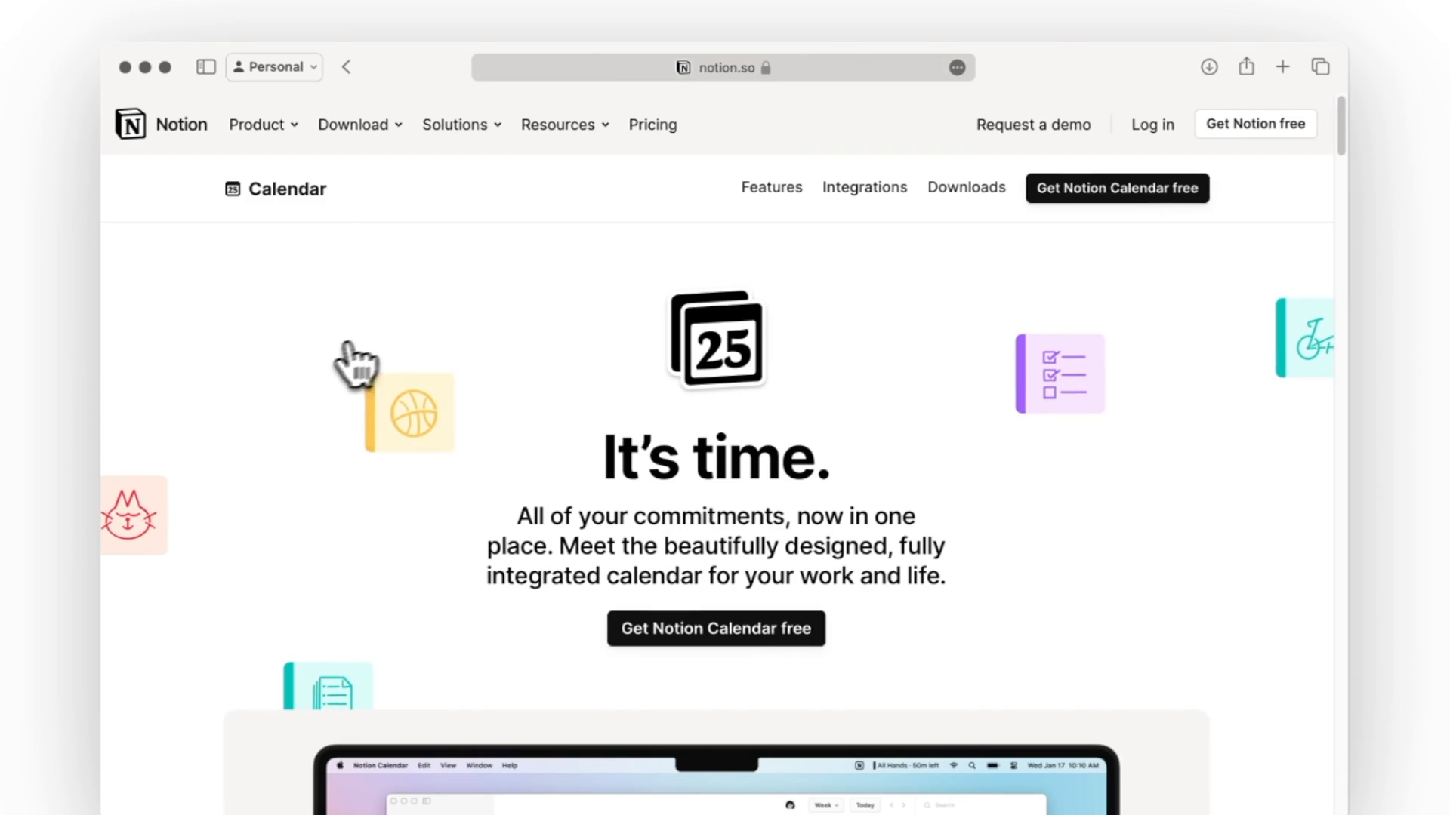
{"action": "scroll", "scroll_direction": "down", "scroll_amount": 3}
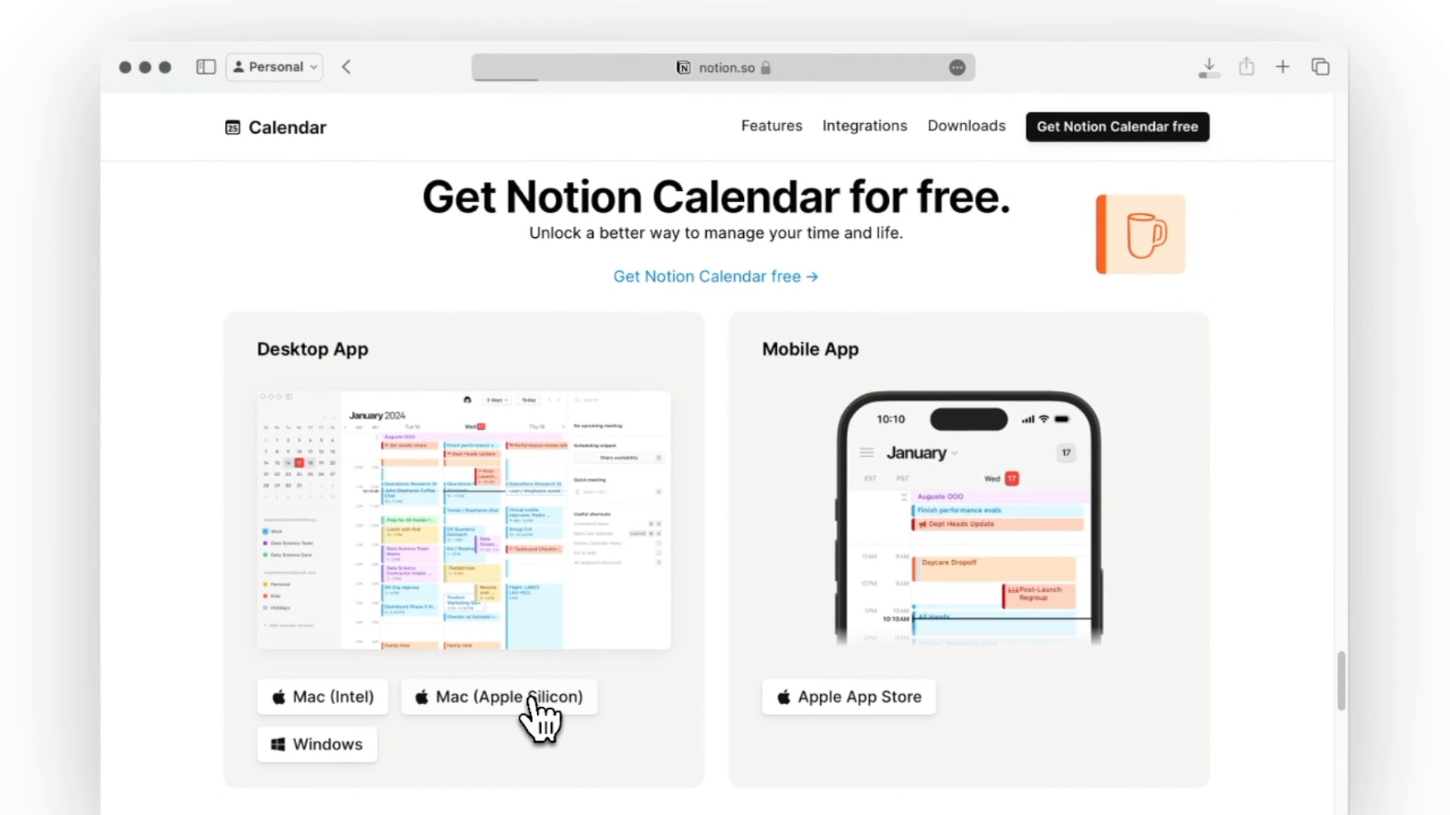
Step: Download the Apple Silicon Mac app, sign in with Google, and advance the week view
{"action": "left_click", "coordinate": [498, 697]}
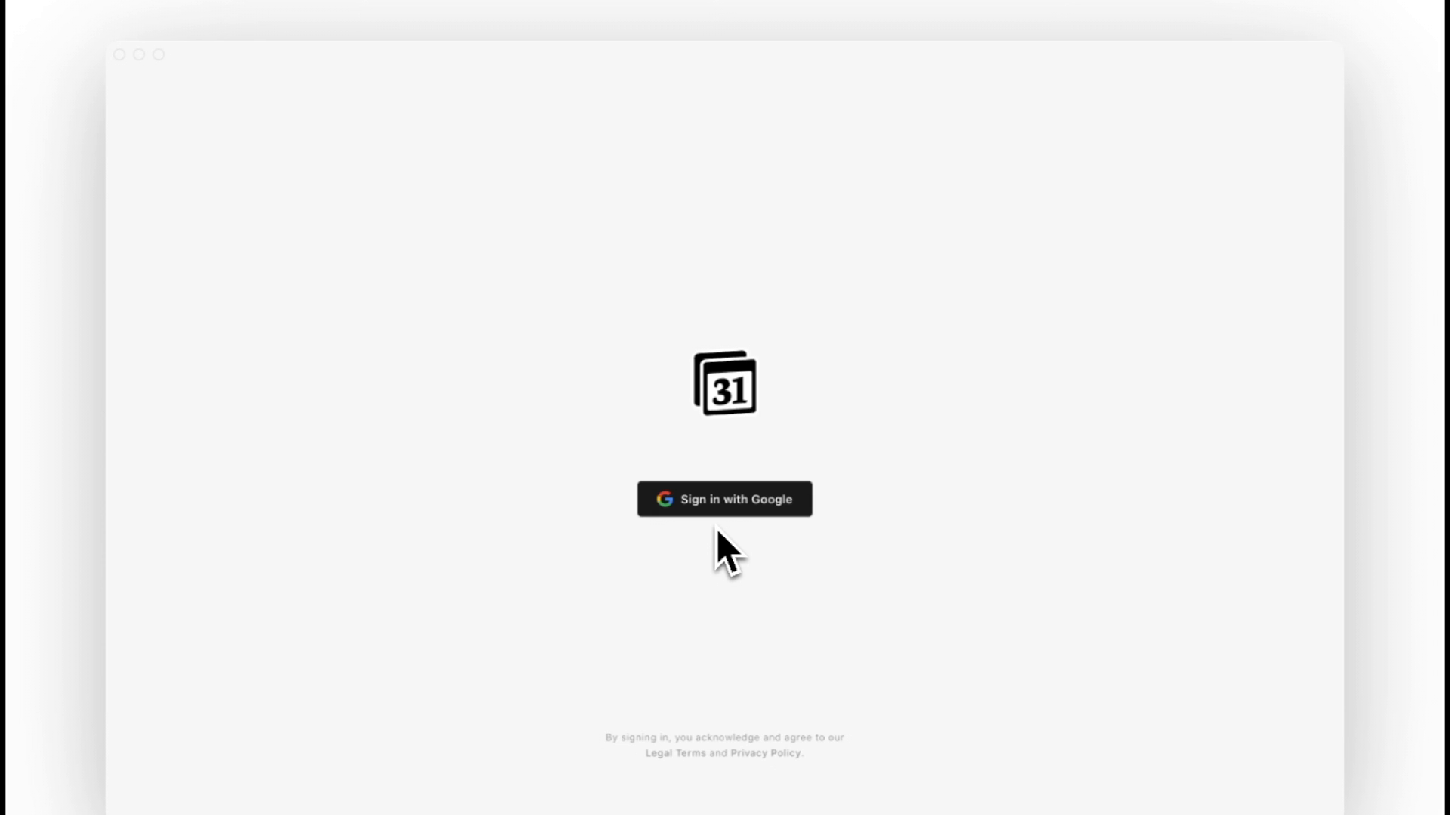
{"action": "left_click", "coordinate": [724, 499]}
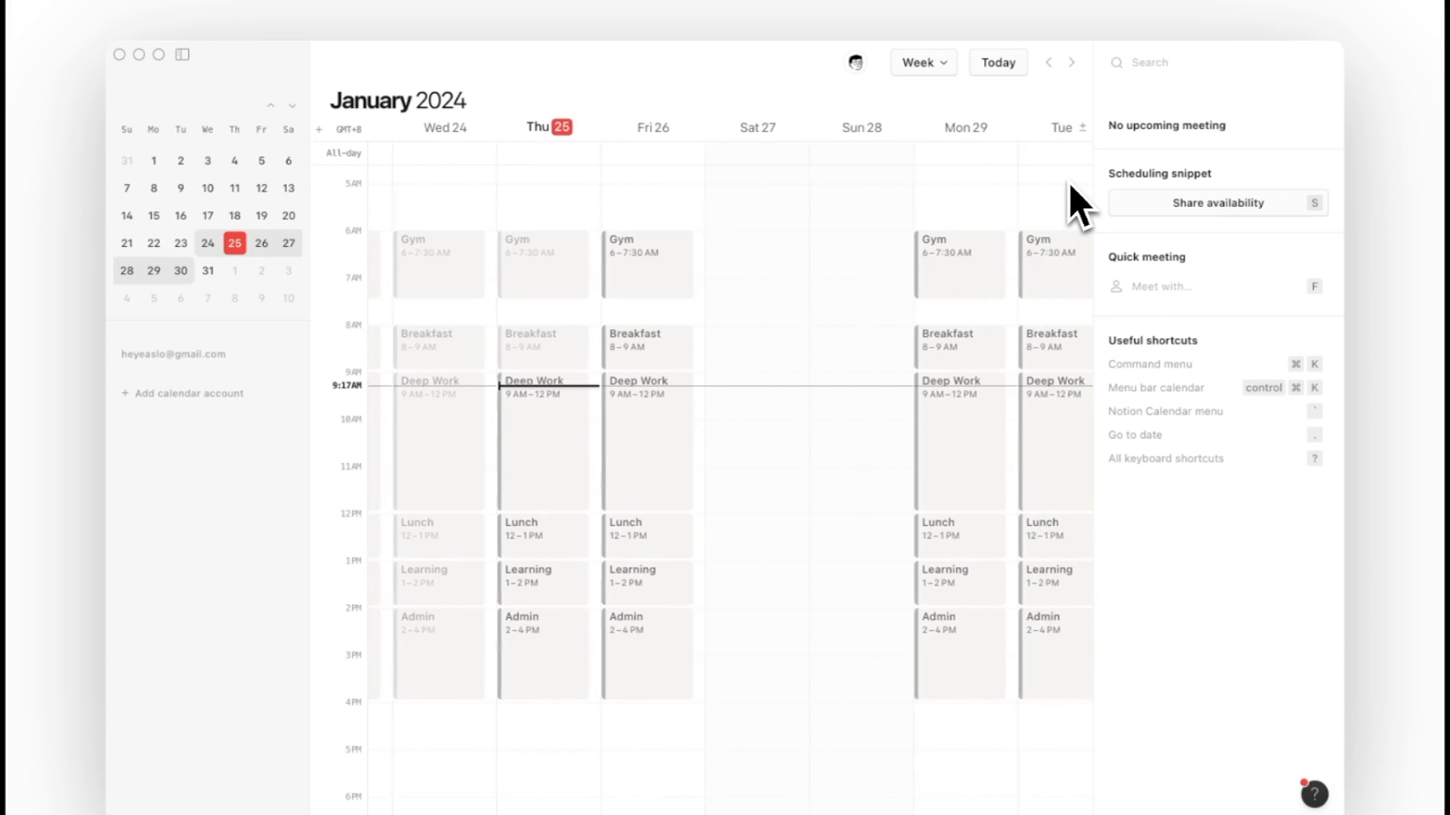
{"action": "left_click", "coordinate": [1072, 62]}
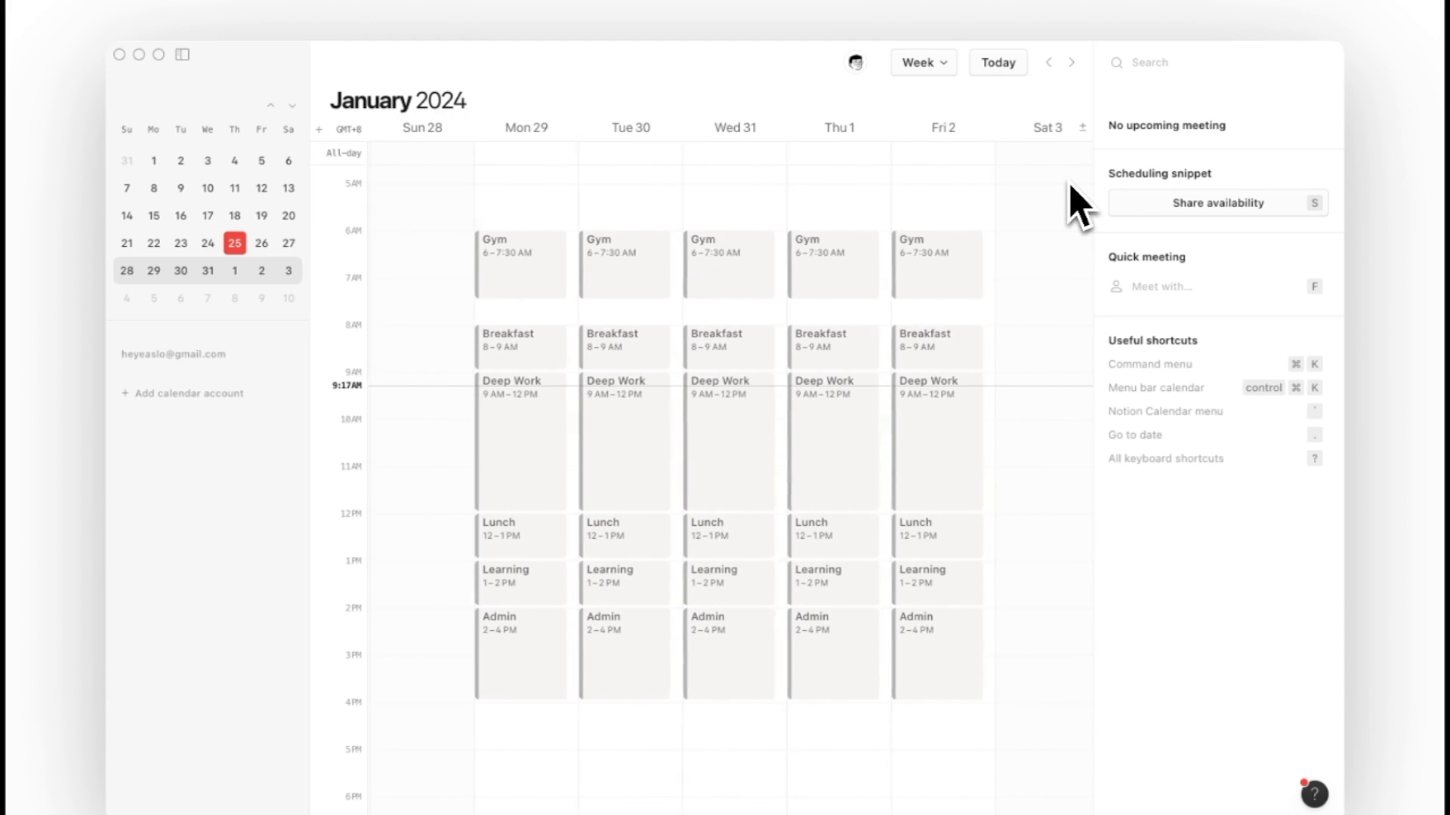